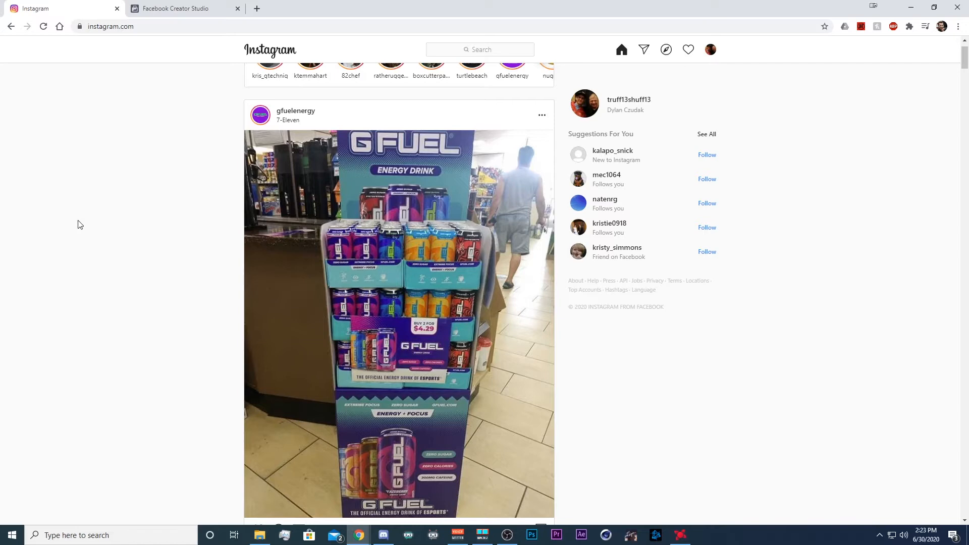
- Switch to the Creator Studio browser tab showing the Instagram welcome page
scroll("down", 3)
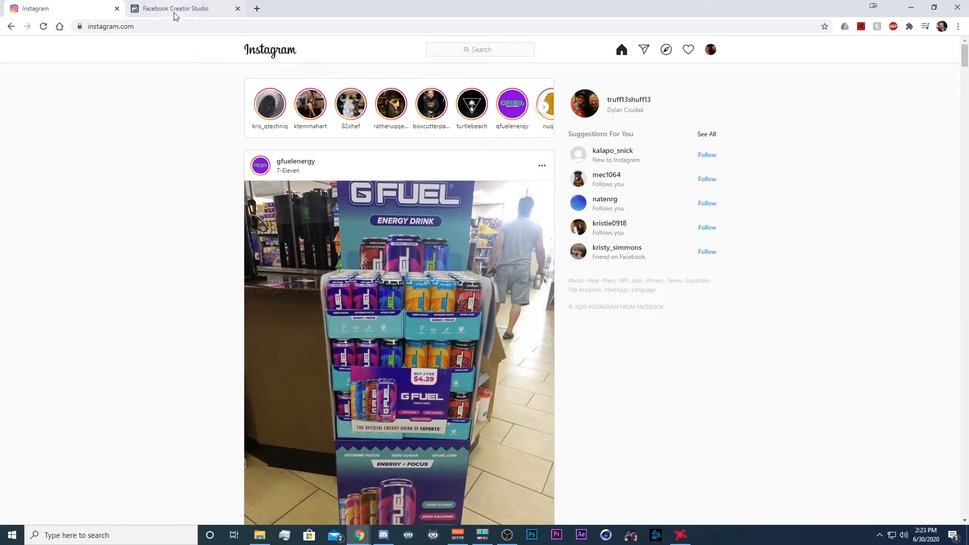
left_click(174, 8)
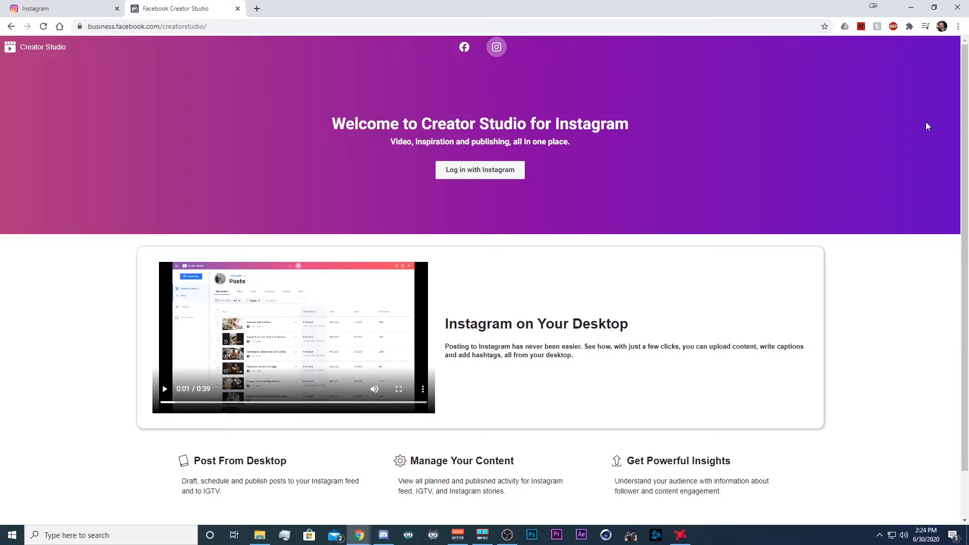
mouse_move(723, 164)
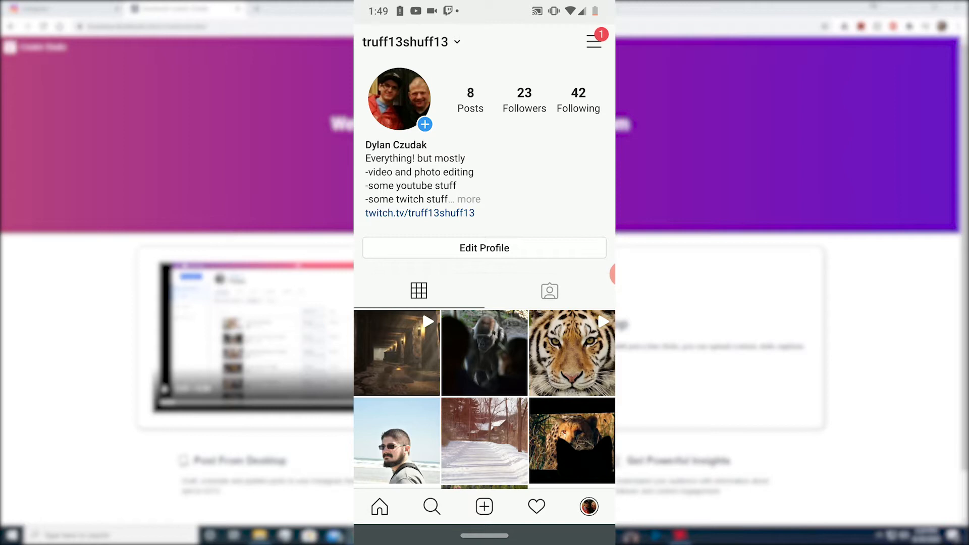
- From Settings, begin the professional account switch choosing the Creator type
left_click(592, 41)
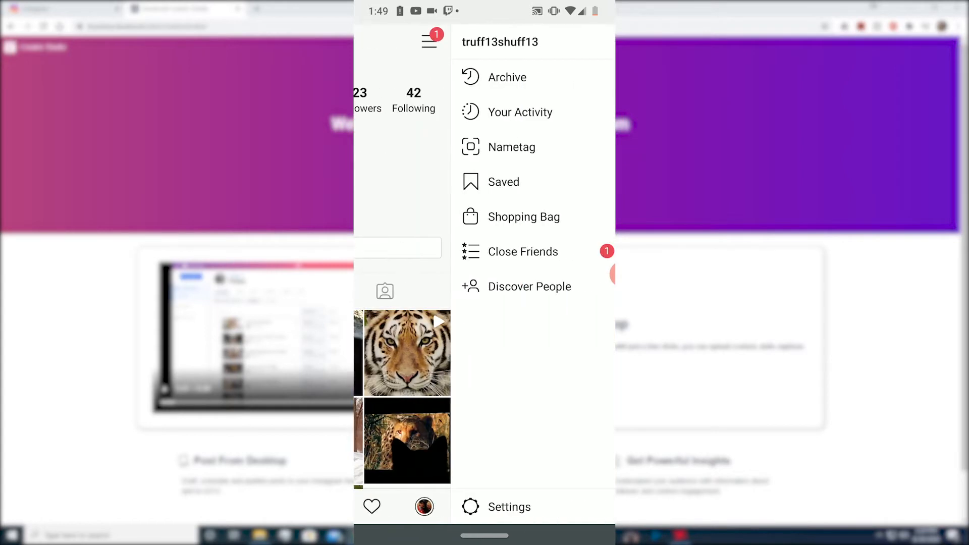
left_click(508, 506)
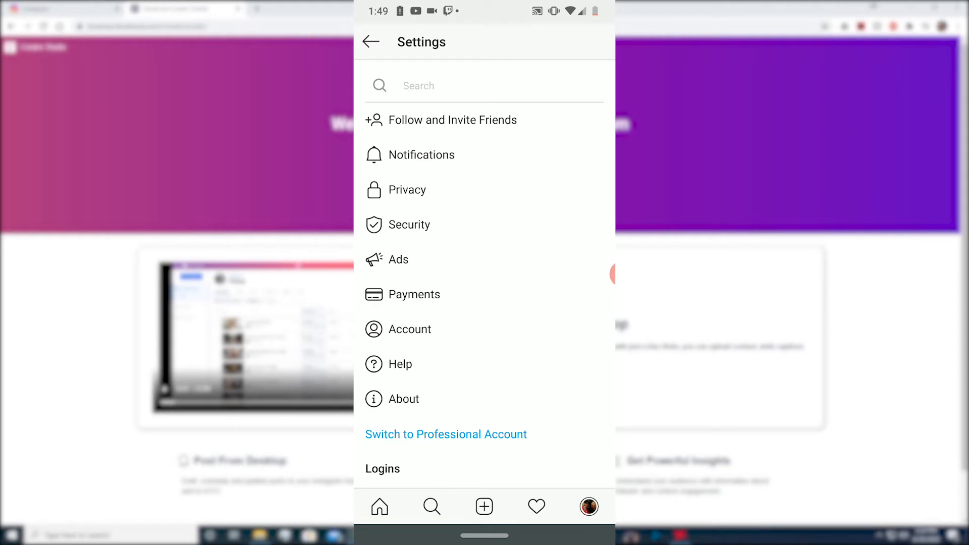
left_click(445, 434)
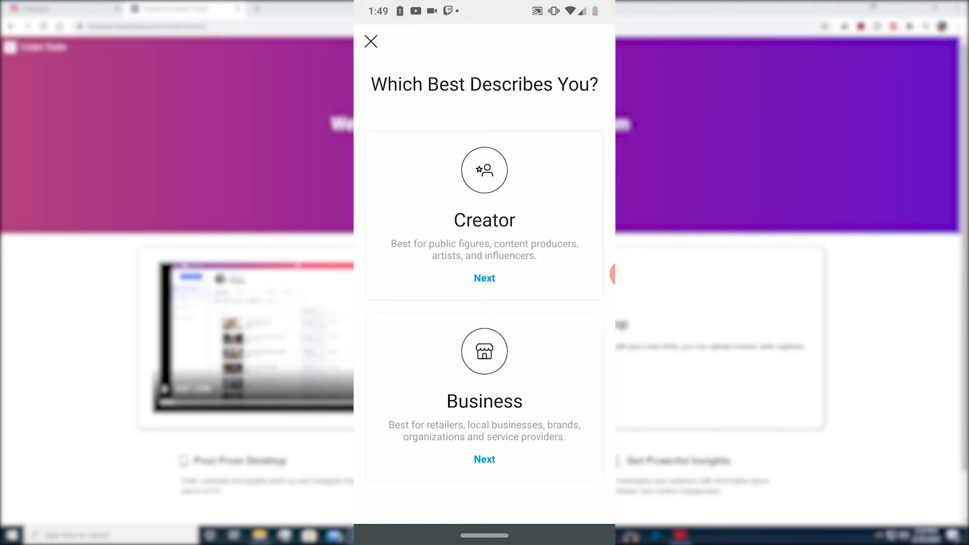
left_click(484, 277)
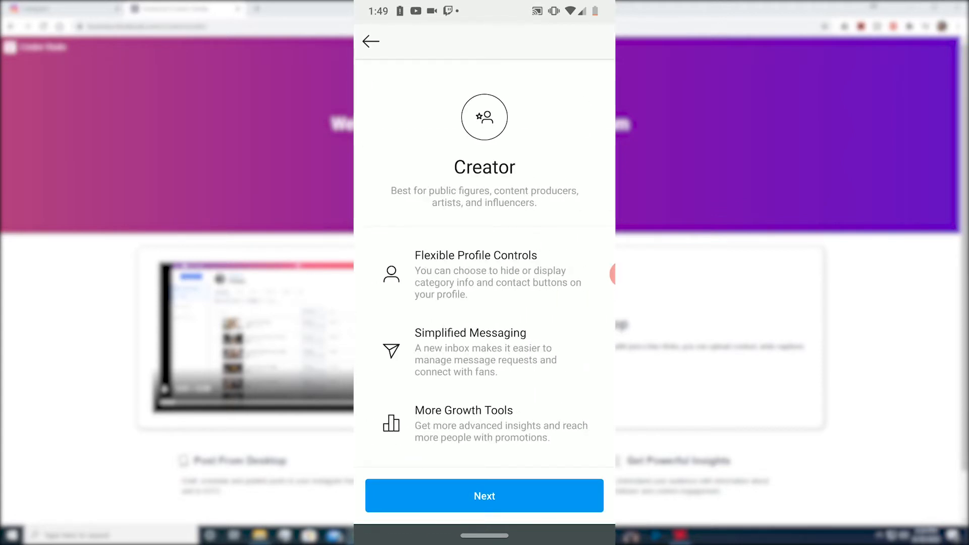
left_click(485, 495)
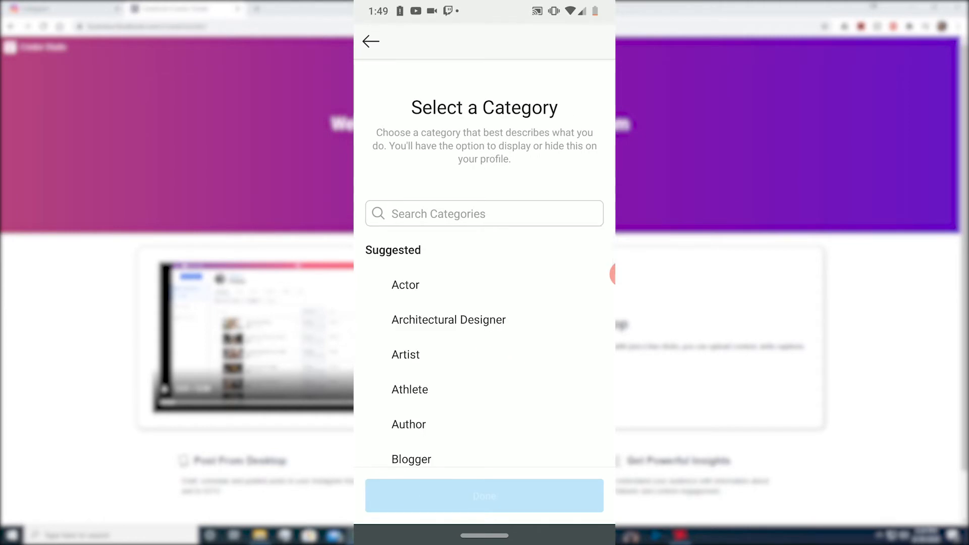
- Pick Digital Creator as the category with the label shown on the profile, and finish setup
scroll("down", 3)
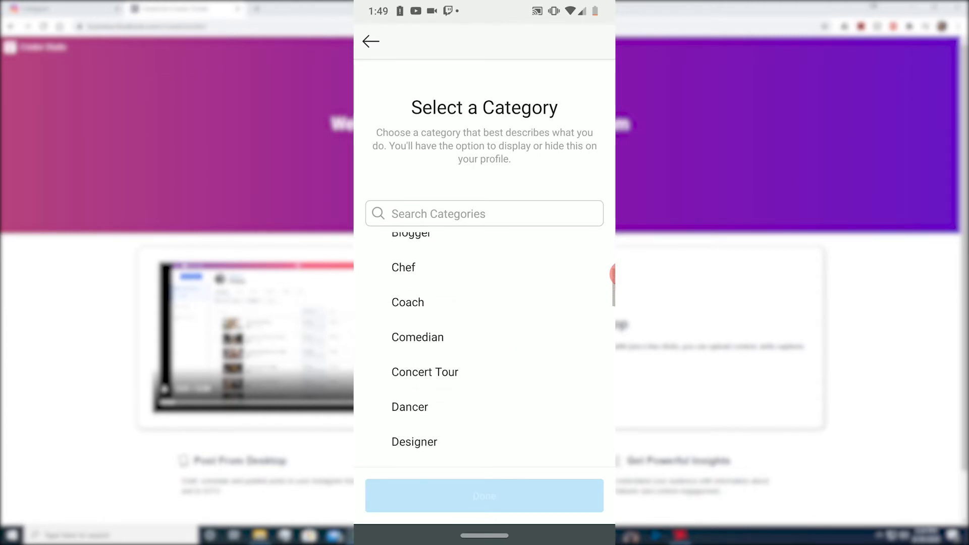
scroll("down", 3)
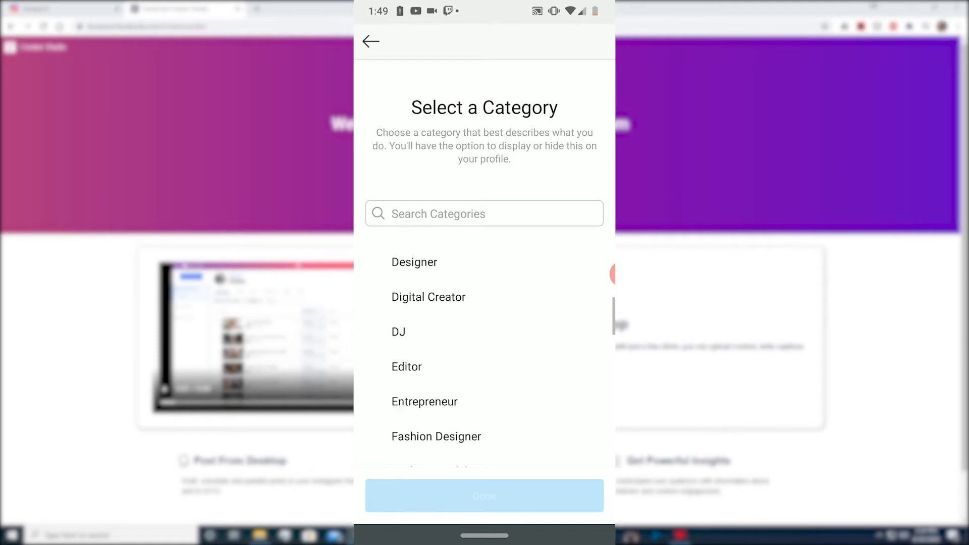
scroll("down", 3)
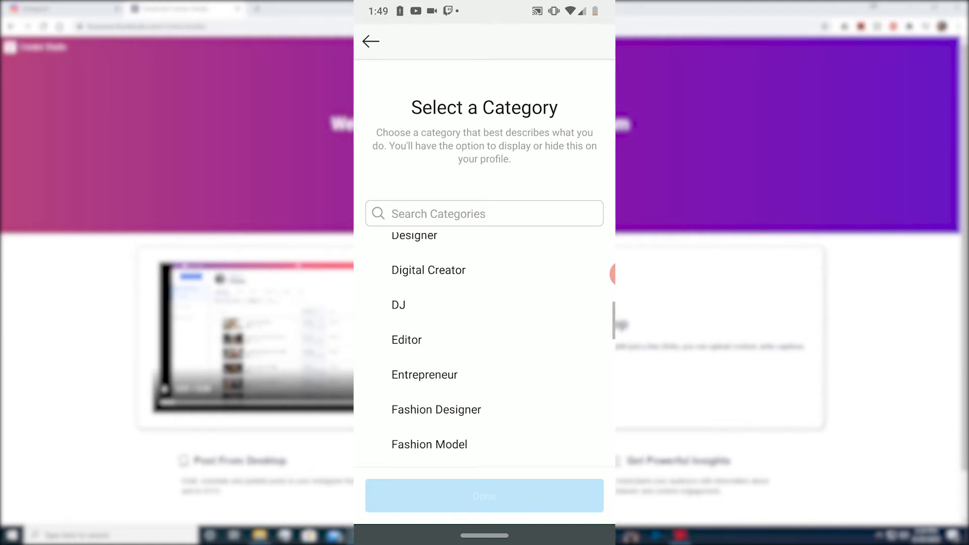
left_click(427, 271)
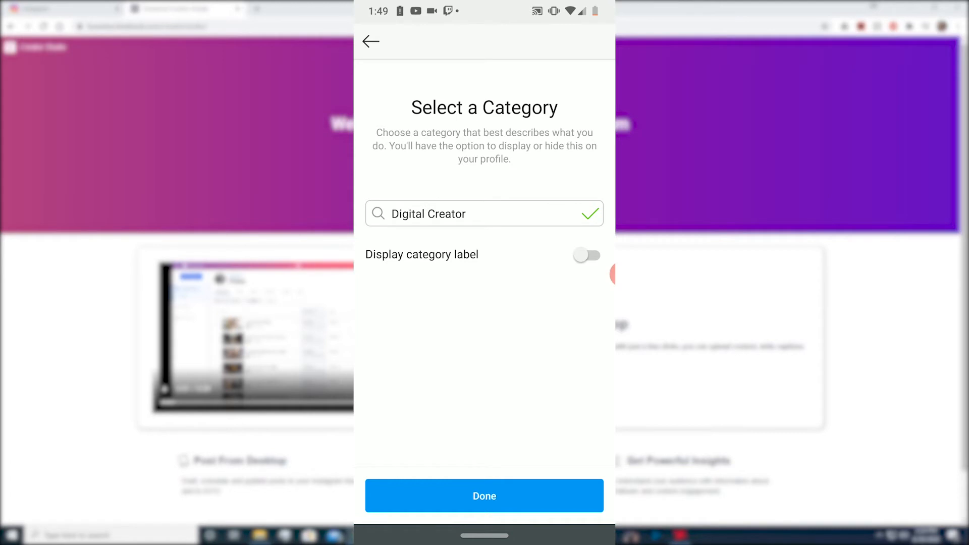
left_click(587, 256)
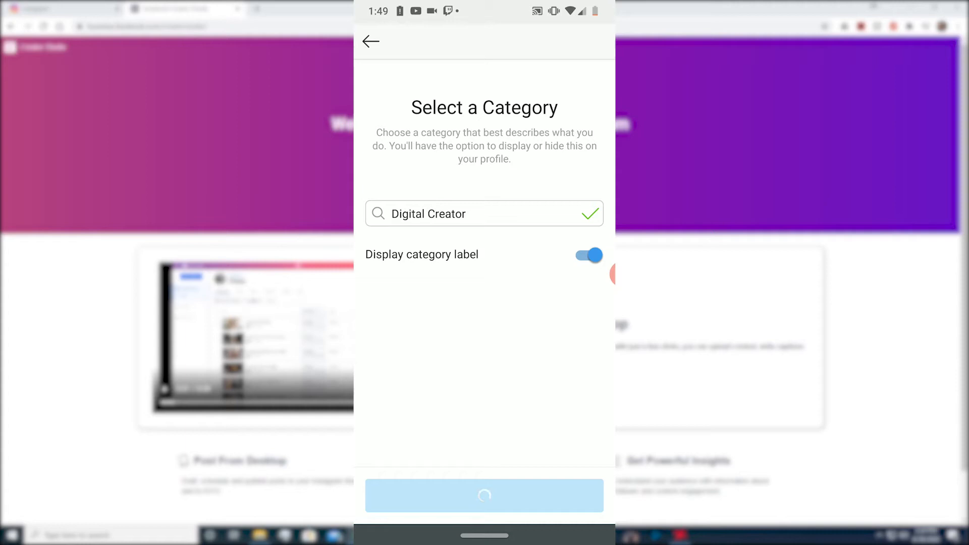
left_click(483, 494)
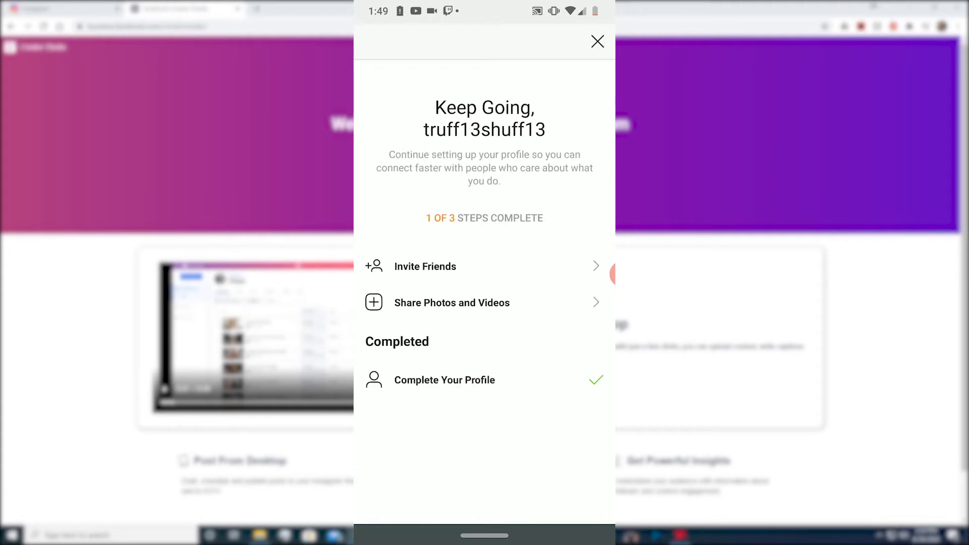
left_click(596, 41)
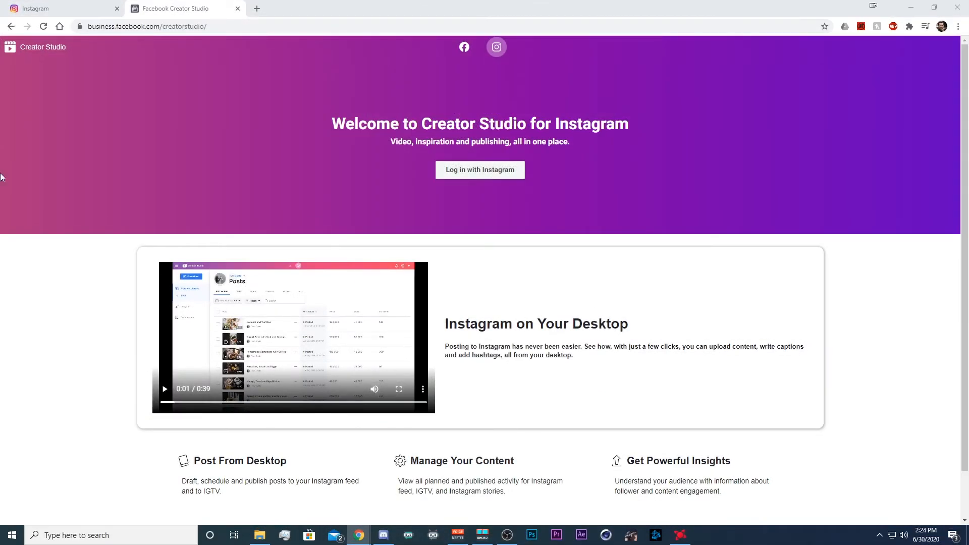
mouse_move(465, 189)
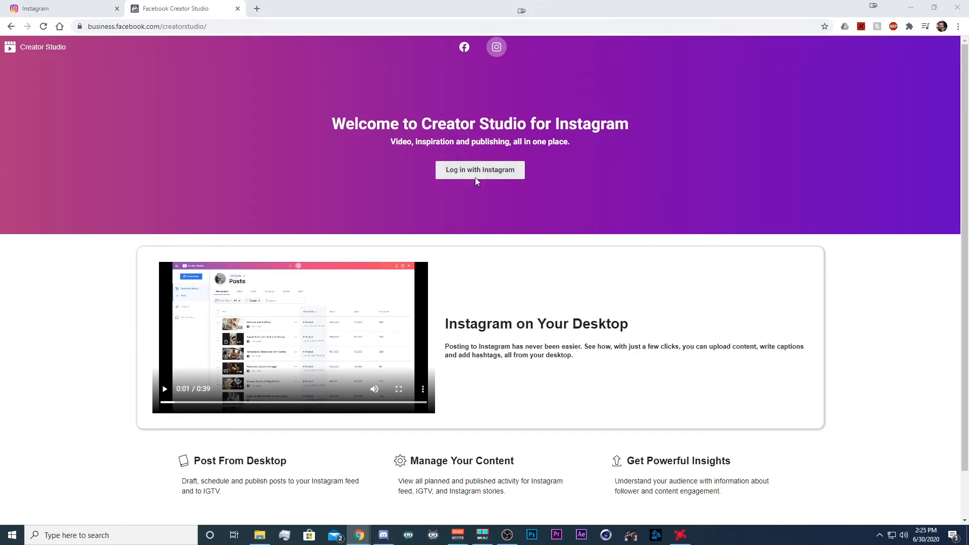
- Log in to Creator Studio with the saved Instagram credentials
left_click(479, 169)
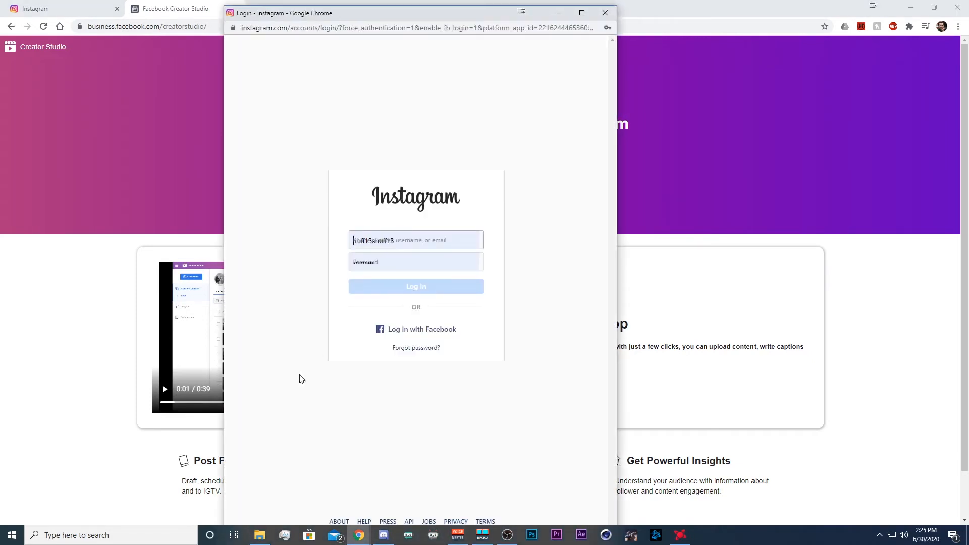
left_click(416, 286)
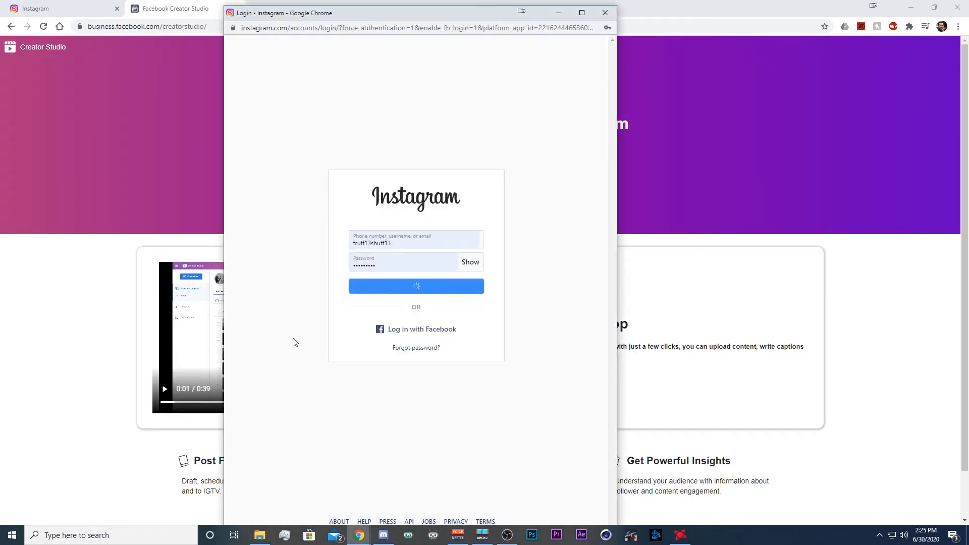
mouse_move(285, 361)
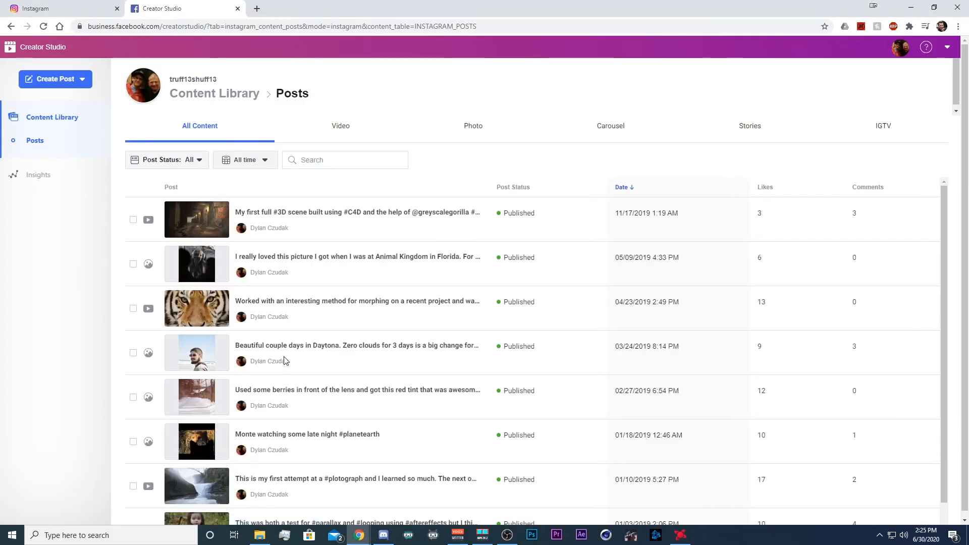
- Start a new Instagram Feed post and upload the child-in-goggles photo from file
left_click(55, 79)
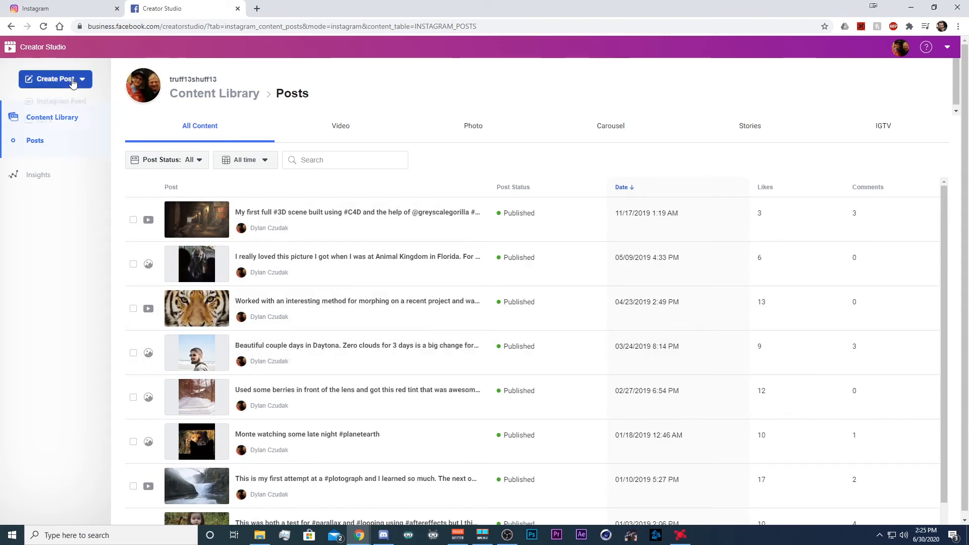
left_click(51, 79)
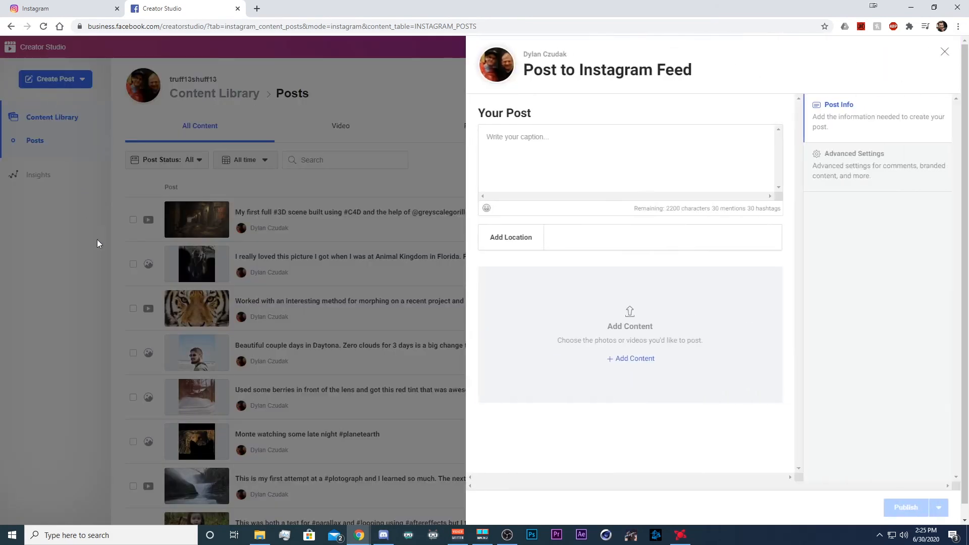
mouse_move(634, 353)
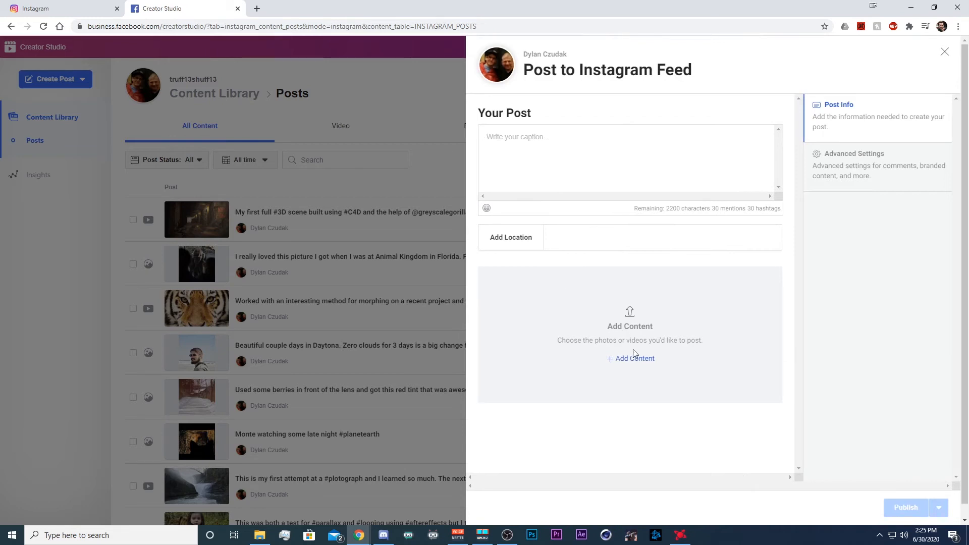
left_click(634, 359)
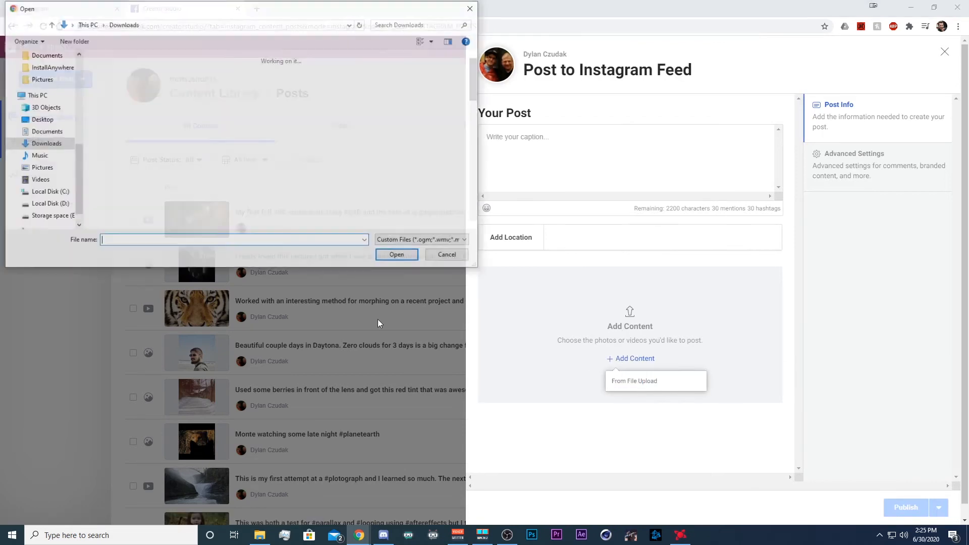
left_click(396, 254)
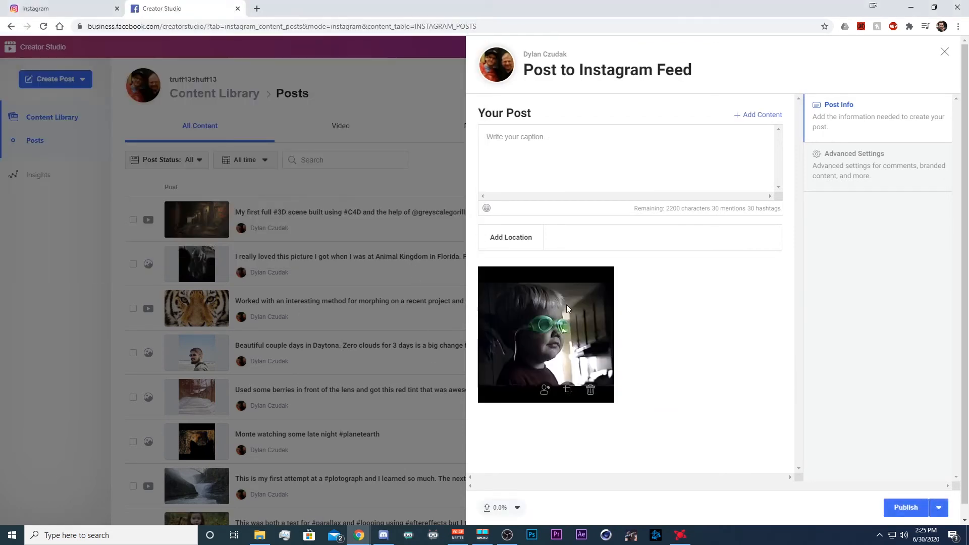